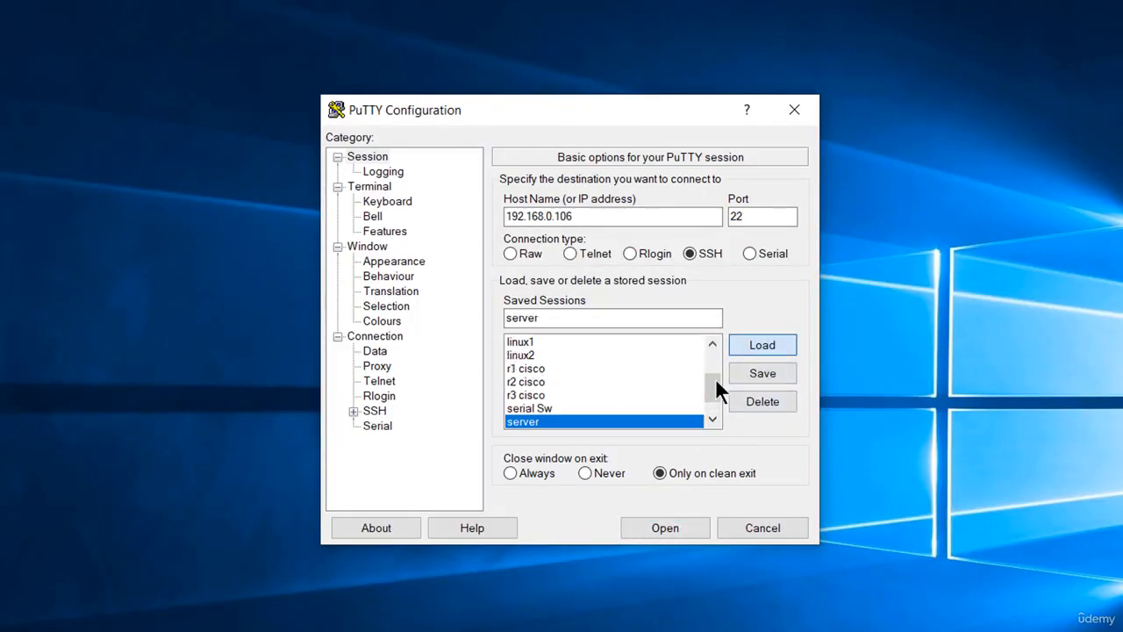
Connect via the saved 'server' session, cd to Desktop and run python3 my_script2.py.
{"action": "left_click", "coordinate": [663, 527]}
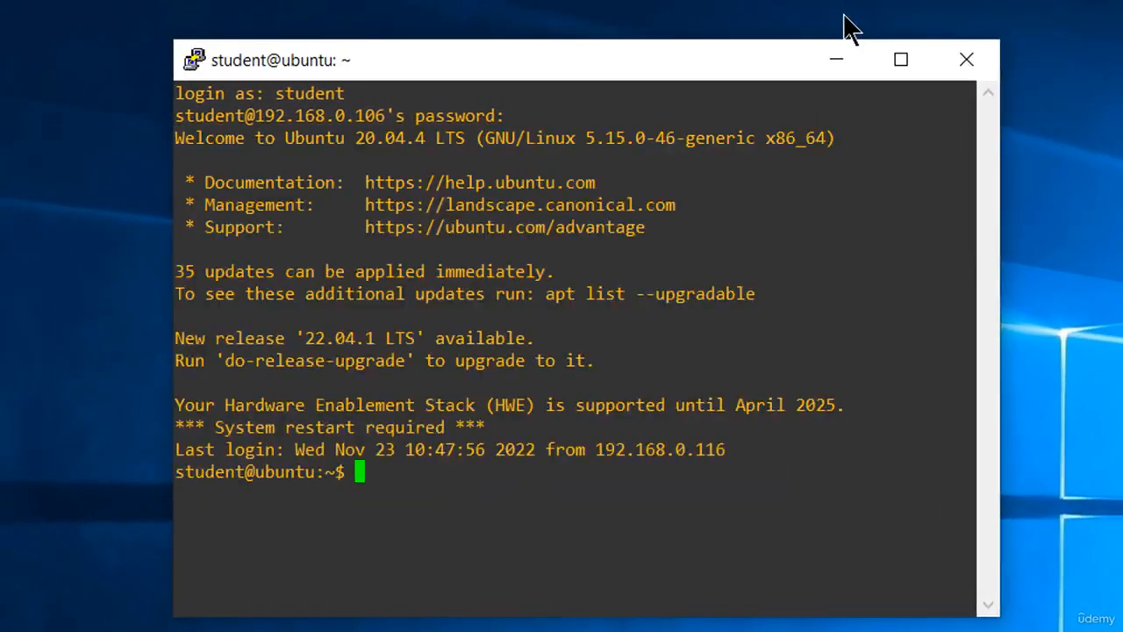
{"action": "type", "text": "cd Desktop/"}
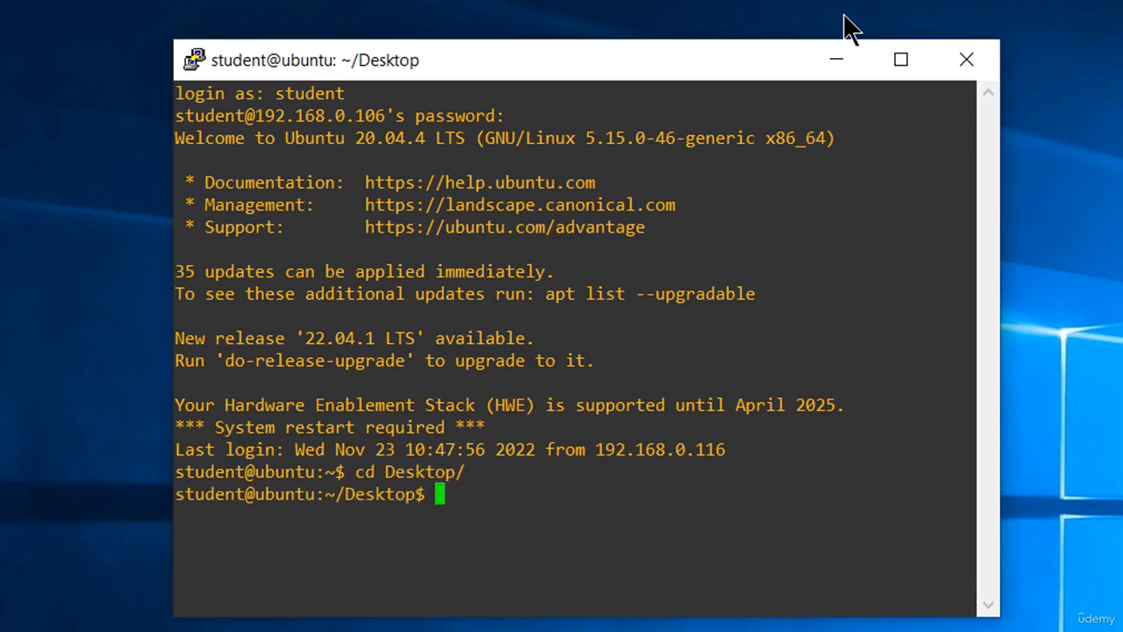
{"action": "type", "text": "python3"}
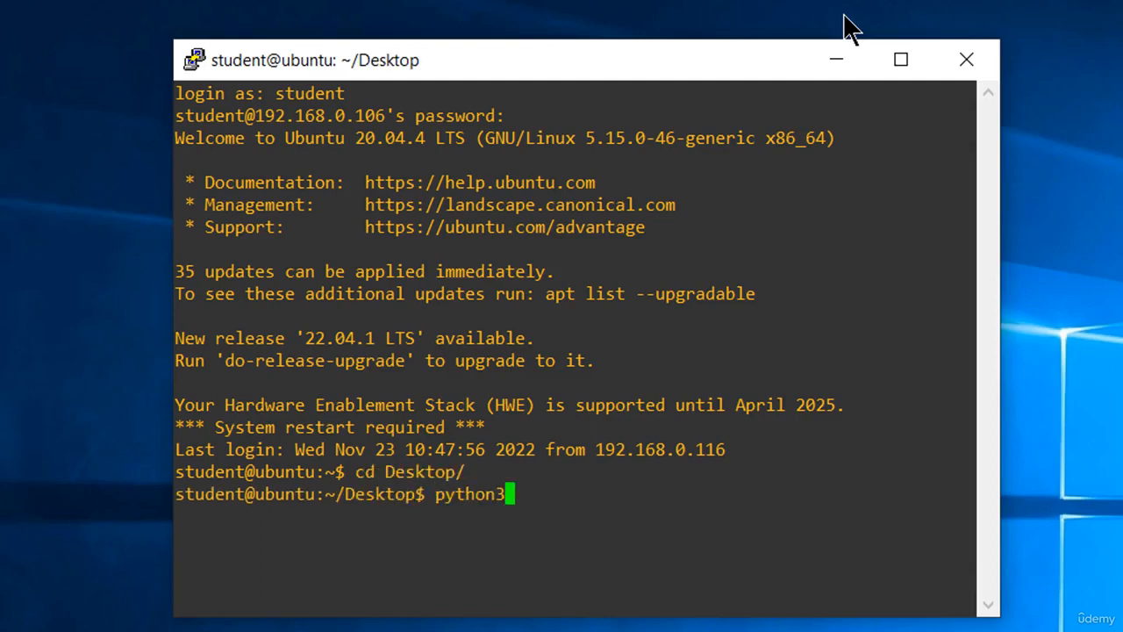
{"action": "type", "text": "my_script2.py"}
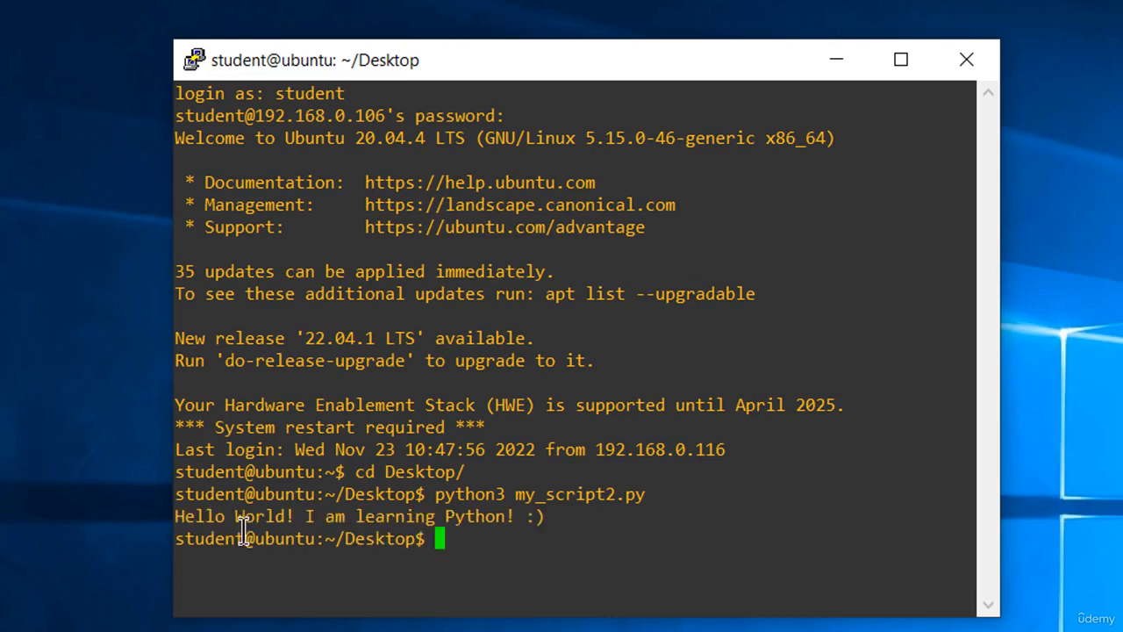
{"action": "left_click_drag", "start_coordinate": [237, 516], "coordinate": [443, 516]}
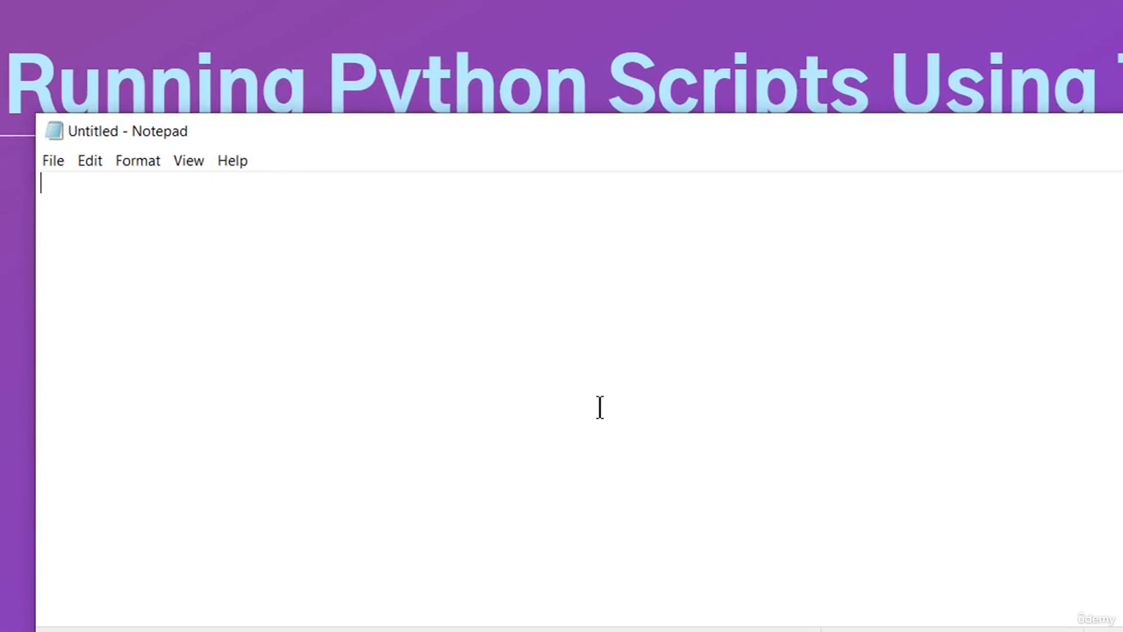
Write name = 'Andrei' and print('Hello', name) as a two-line script.
{"action": "type", "text": "name ="}
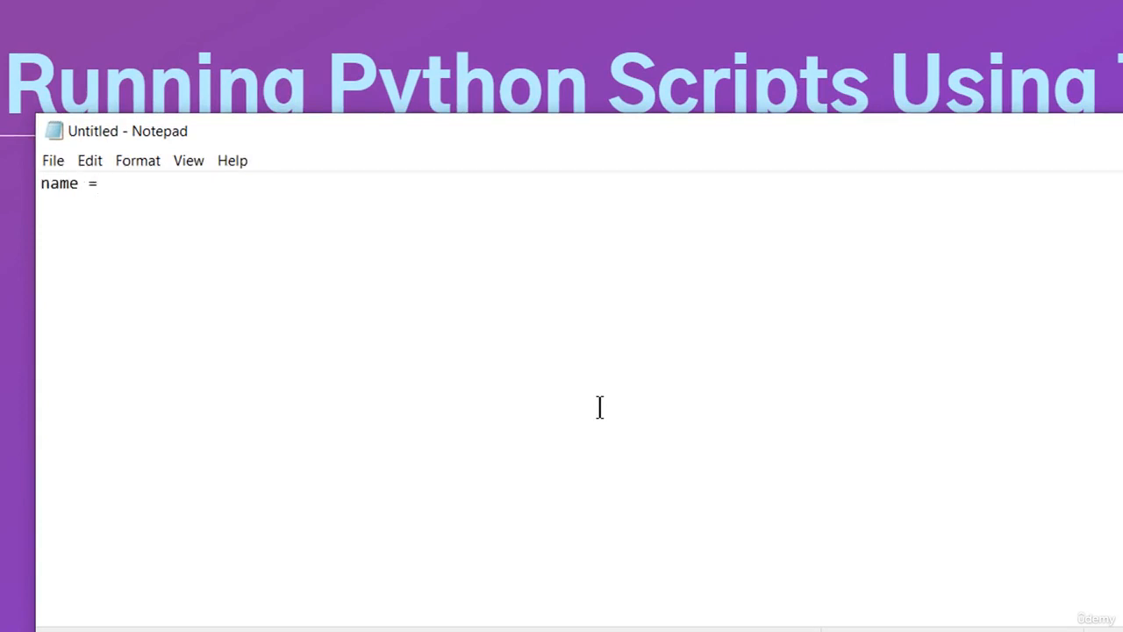
{"action": "type", "text": "'Andrei'"}
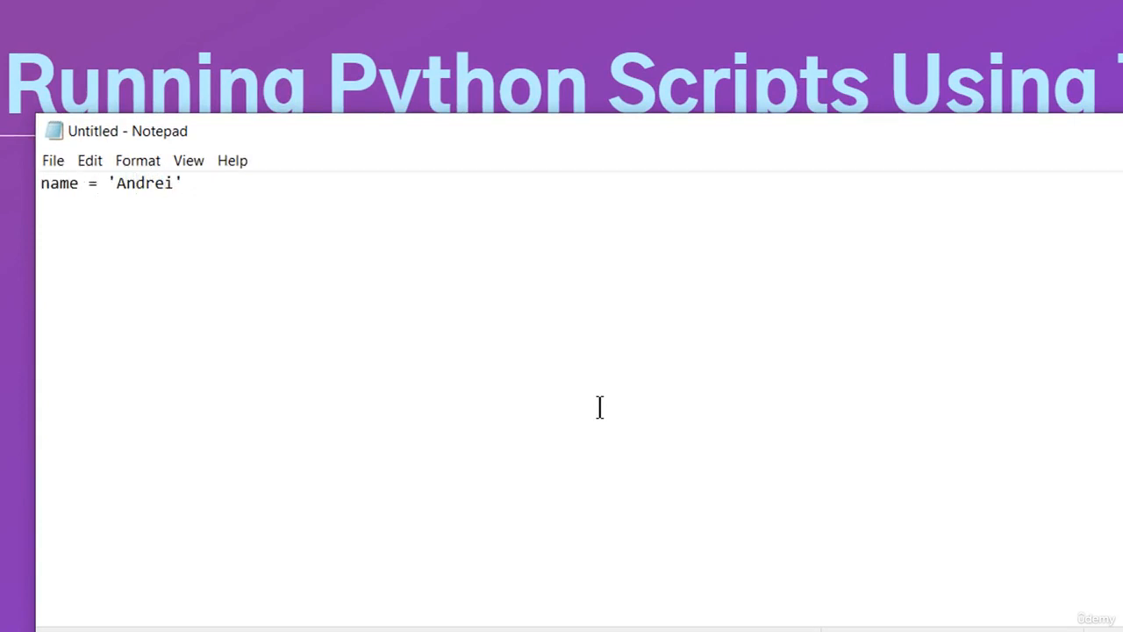
{"action": "type", "text": "print"}
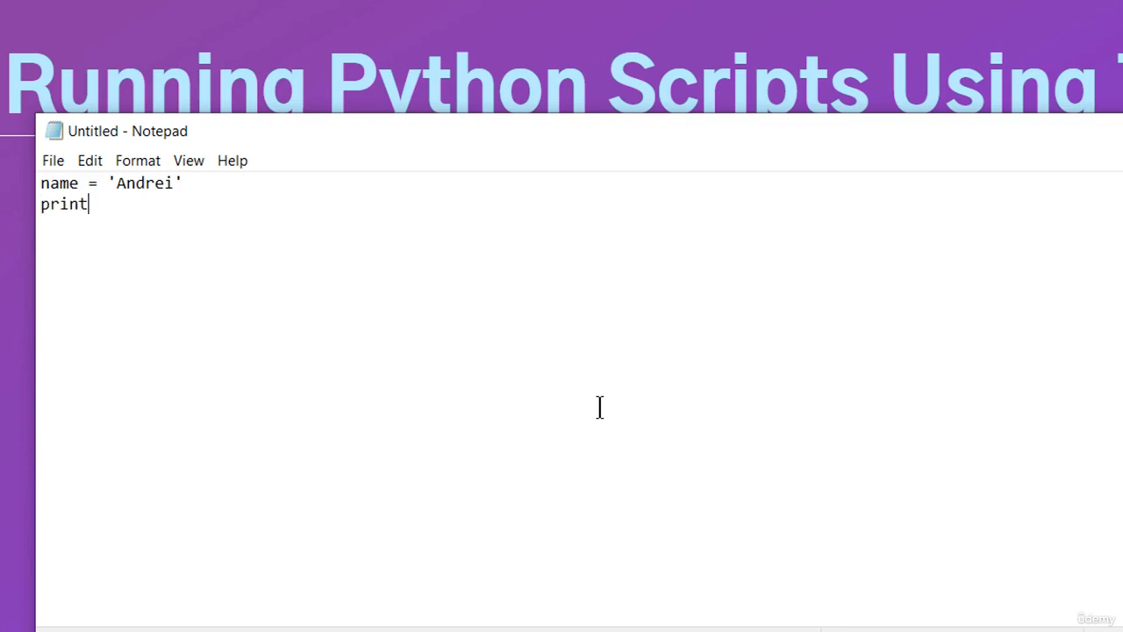
{"action": "type", "text": "("}
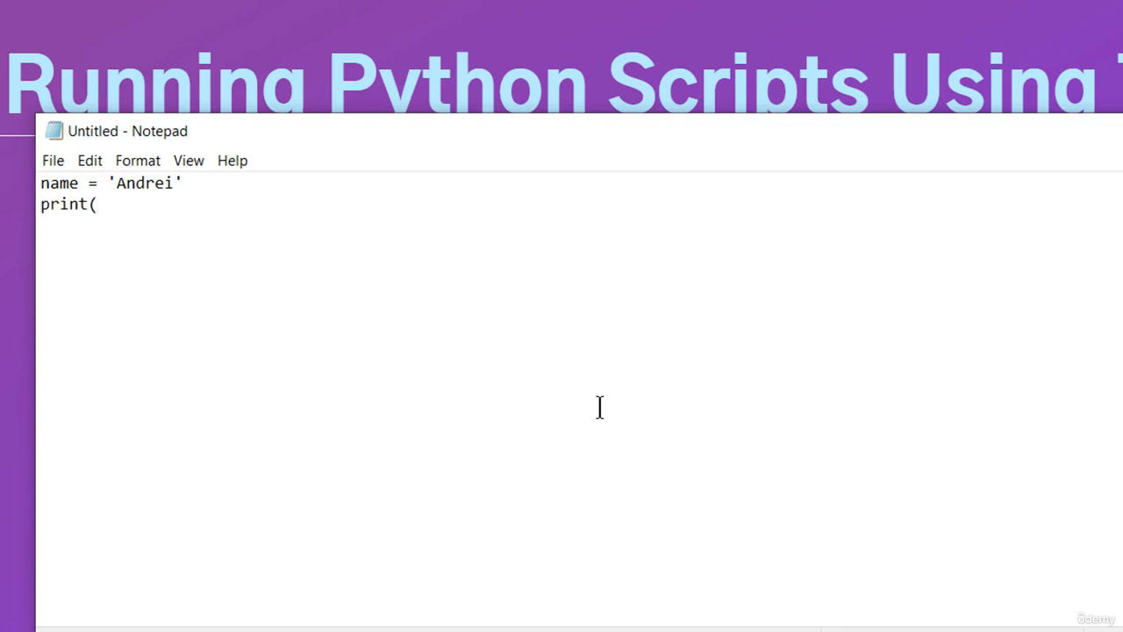
{"action": "type", "text": "'Hello',"}
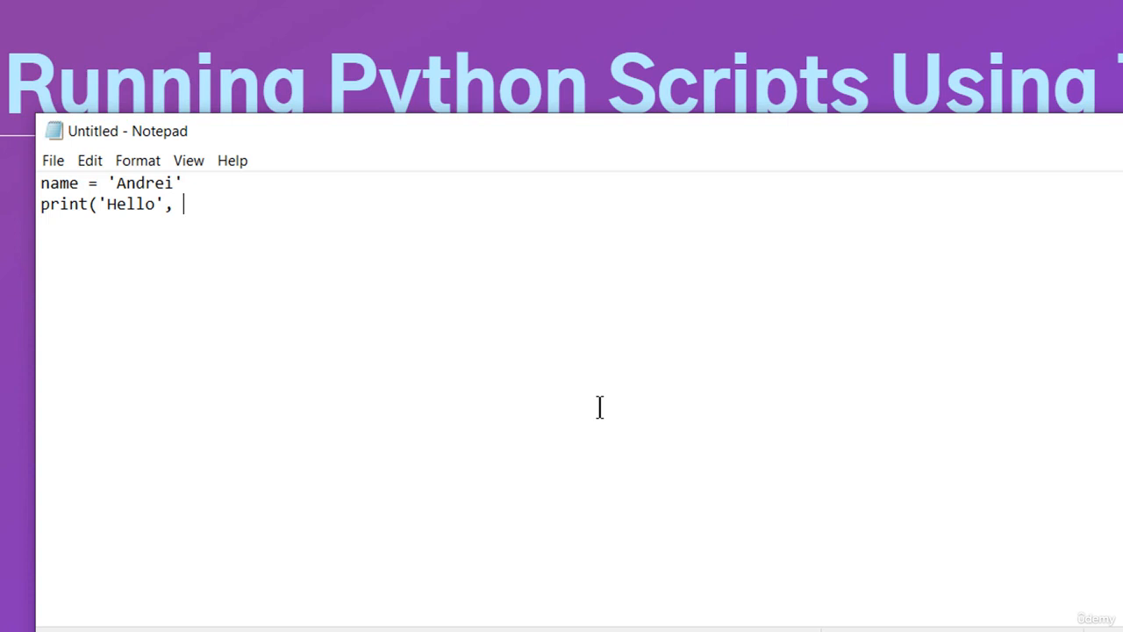
{"action": "type", "text": "name)"}
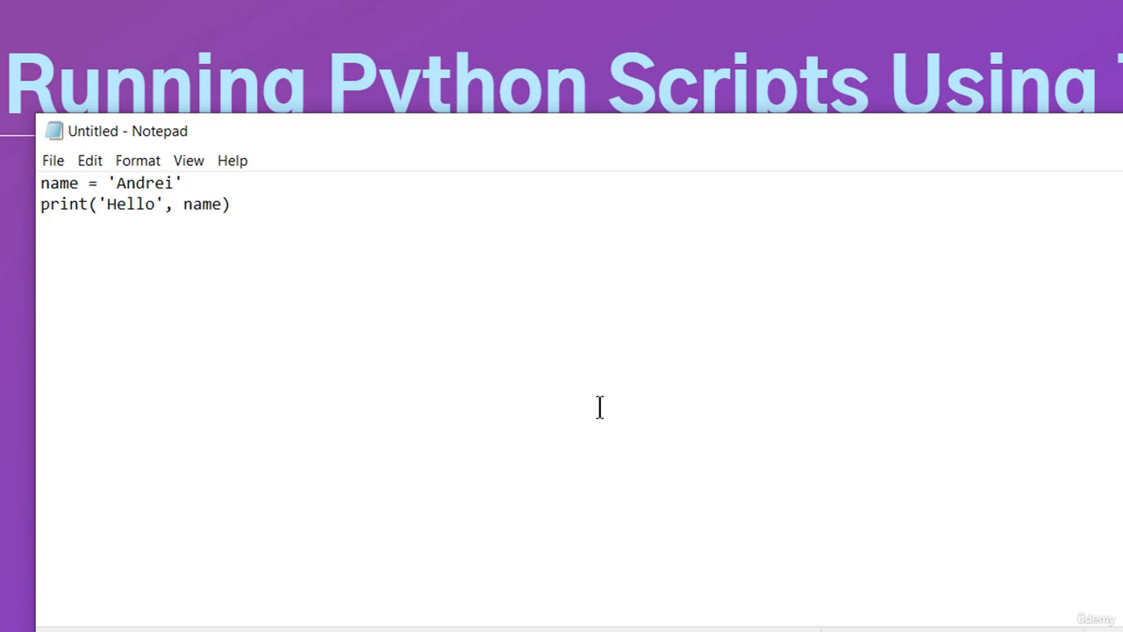
{"action": "left_click", "coordinate": [154, 204]}
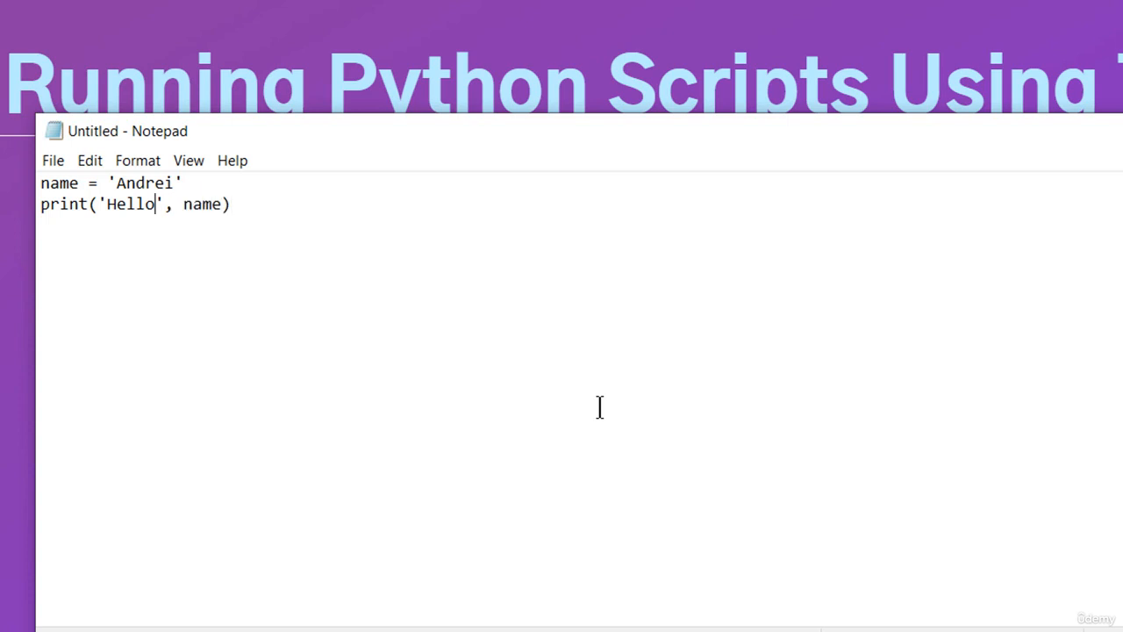
{"action": "type", "text": "\" \""}
{"action": "type", "text": "my_script2"}
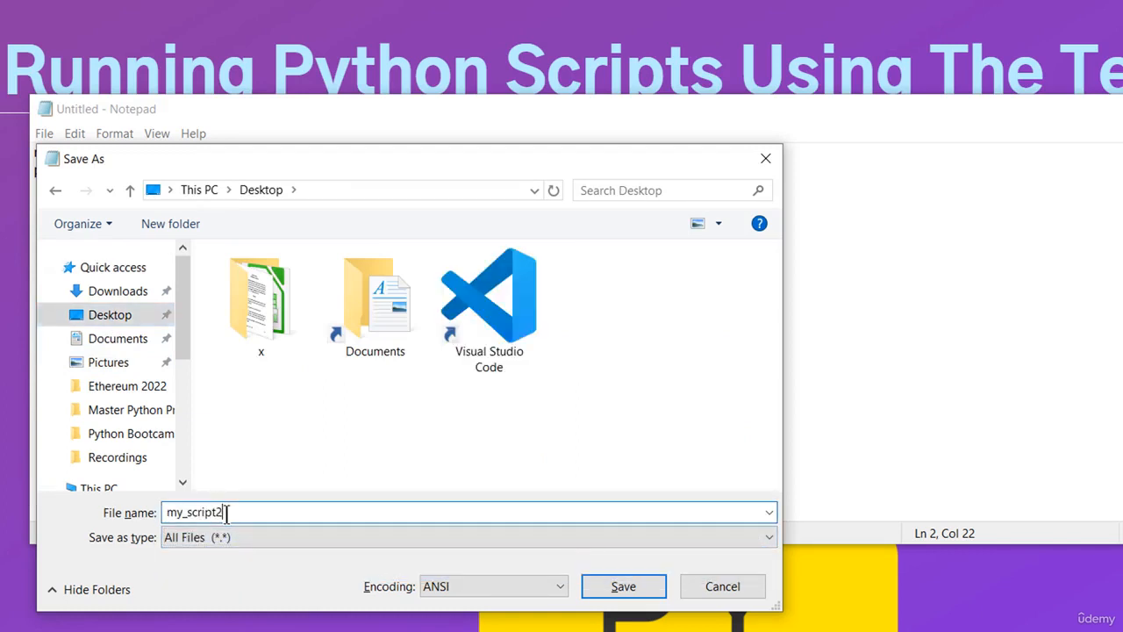
Save the script to the Desktop as my_script2.py.
{"action": "left_click", "coordinate": [623, 586]}
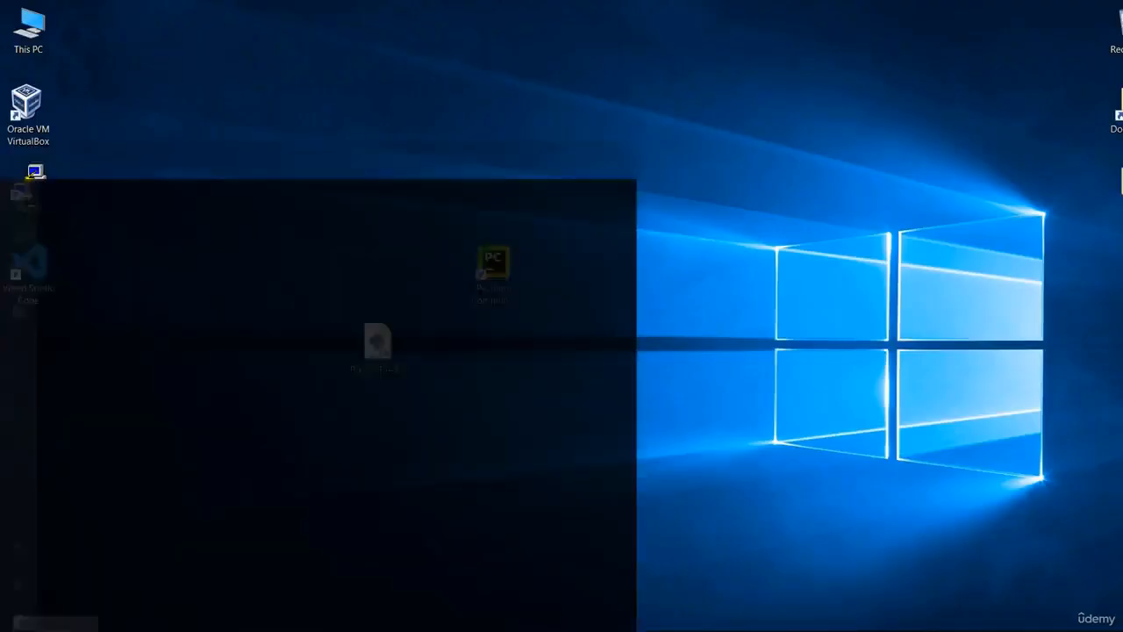
Launch cmd, cd into Desktop and list its files with dir.
{"action": "type", "text": "cmd."}
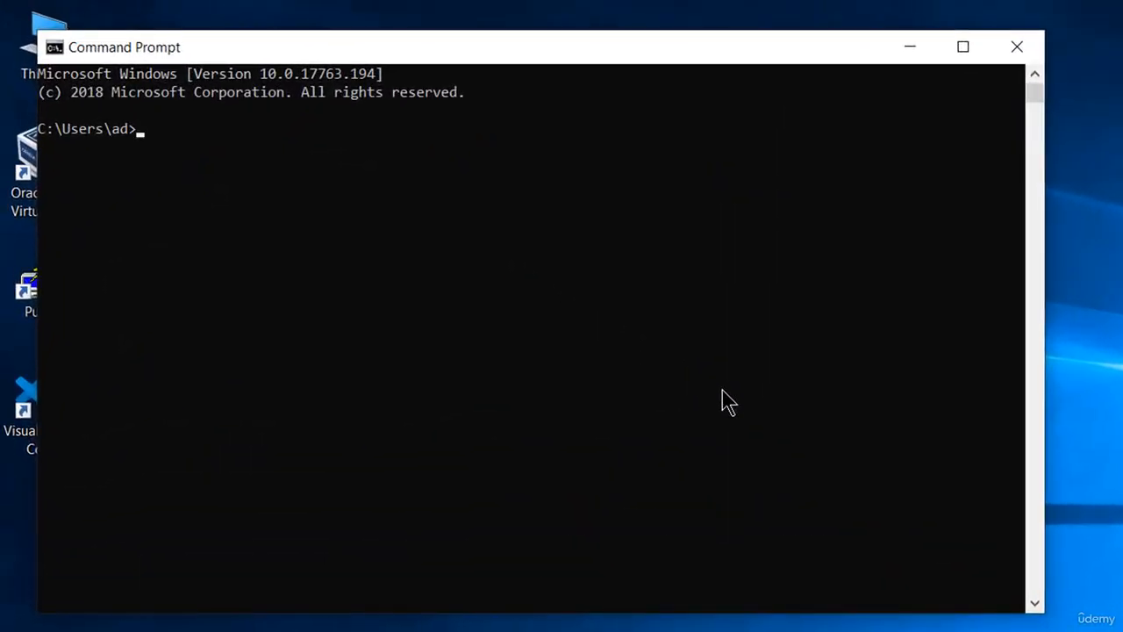
{"action": "type", "text": "cd Desktop"}
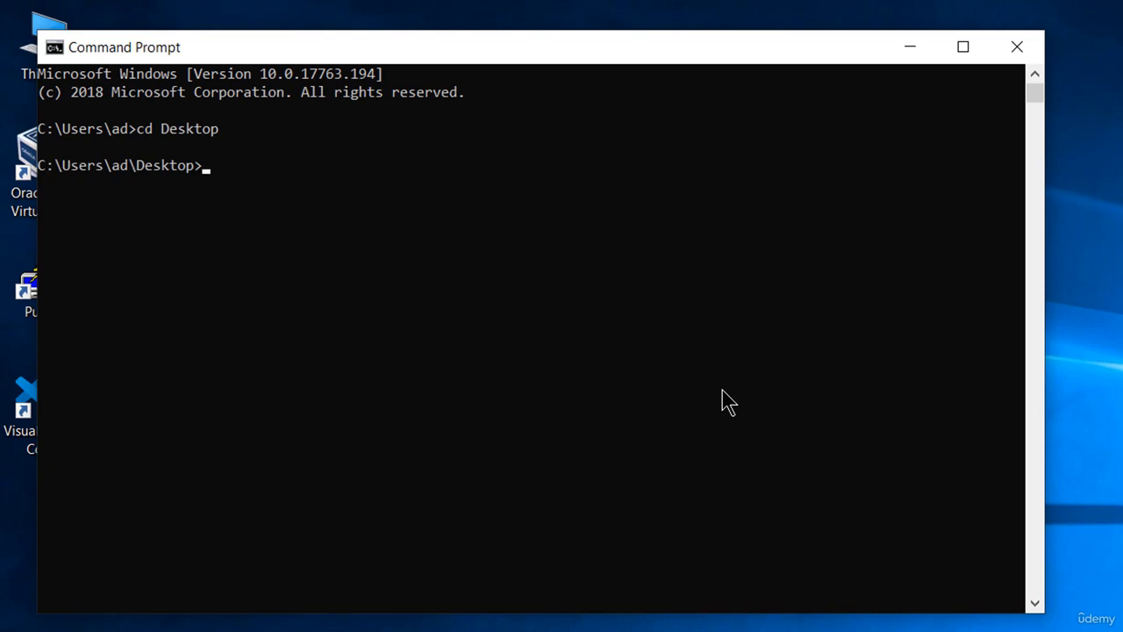
{"action": "type", "text": "dir"}
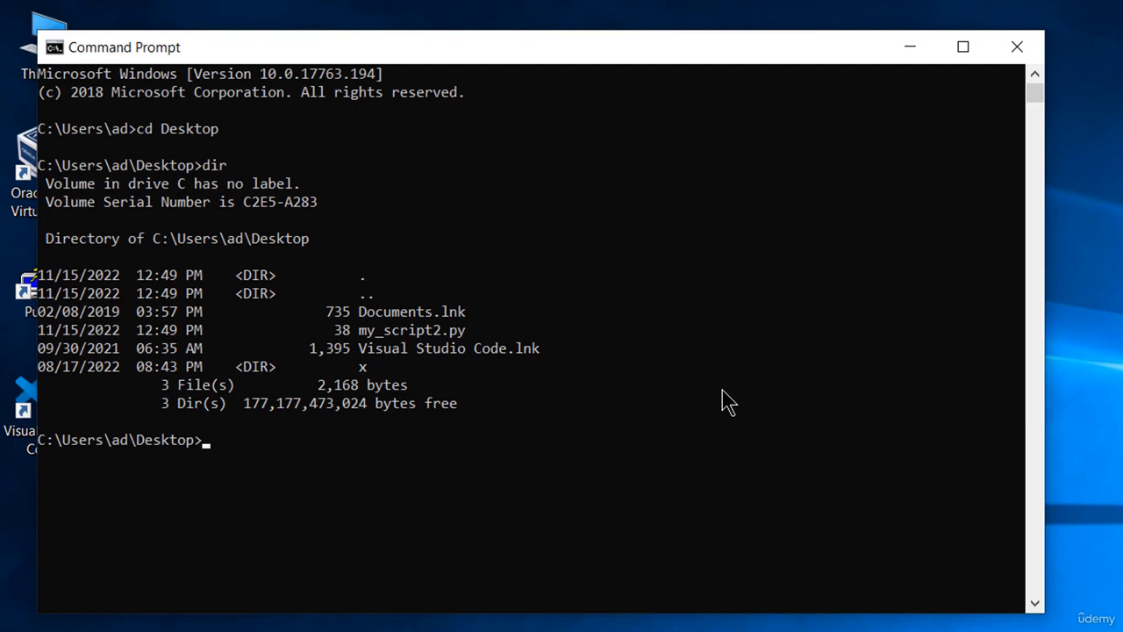
Run python my_script2.py from the Desktop folder.
{"action": "type", "text": "pytho"}
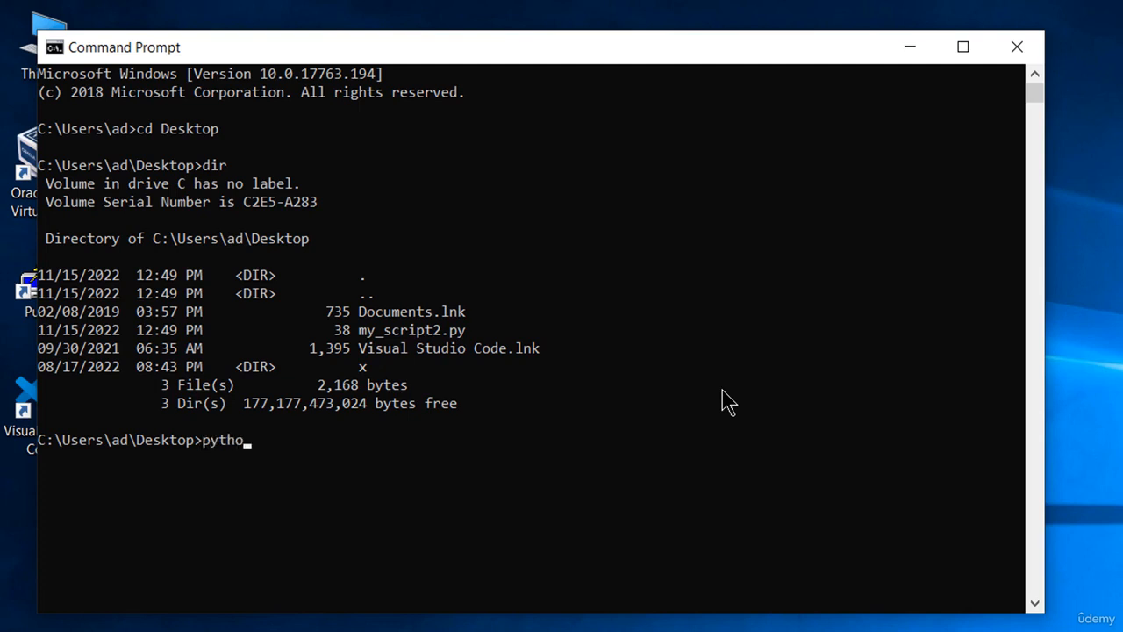
{"action": "type", "text": "n"}
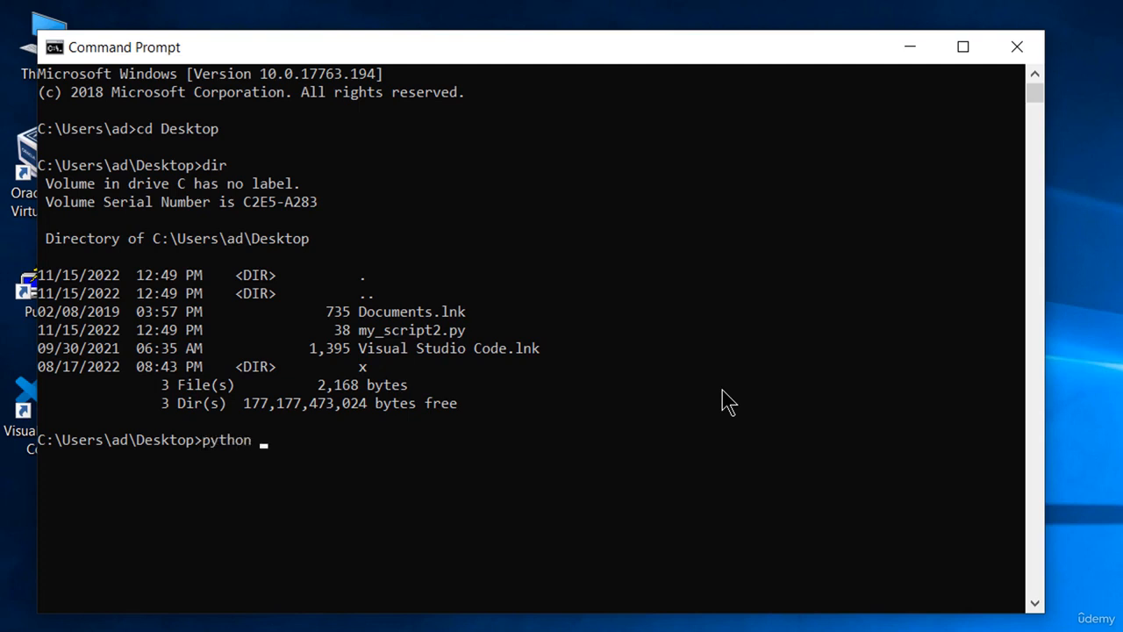
{"action": "type", "text": "my_script2.py"}
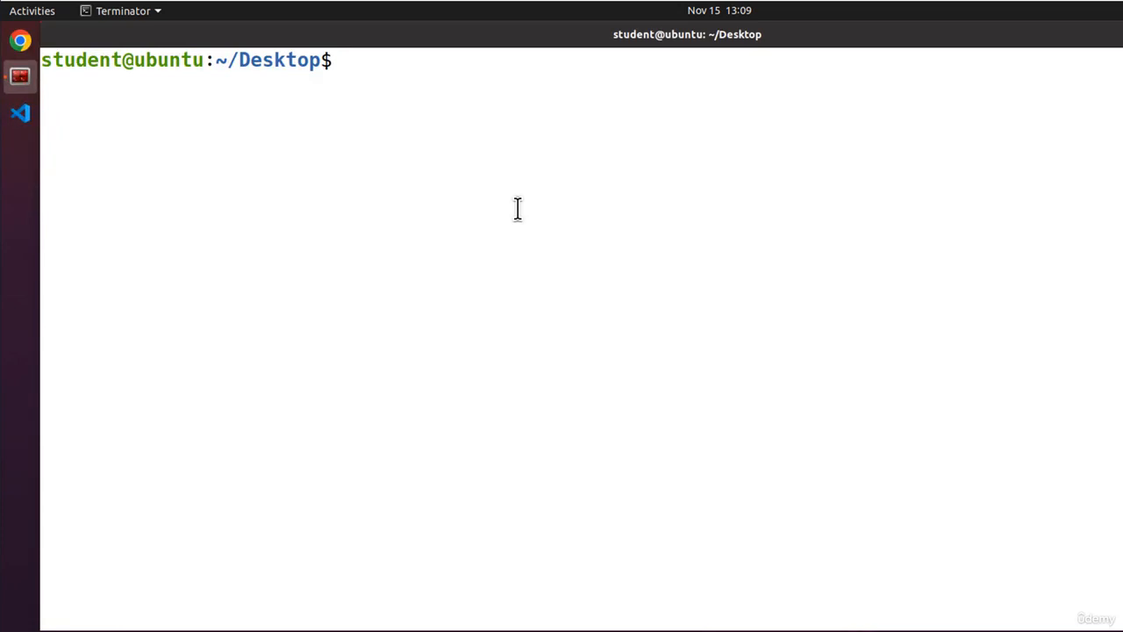
Run python3 my_script2.py in the ~/Desktop terminal.
{"action": "type", "text": "python3"}
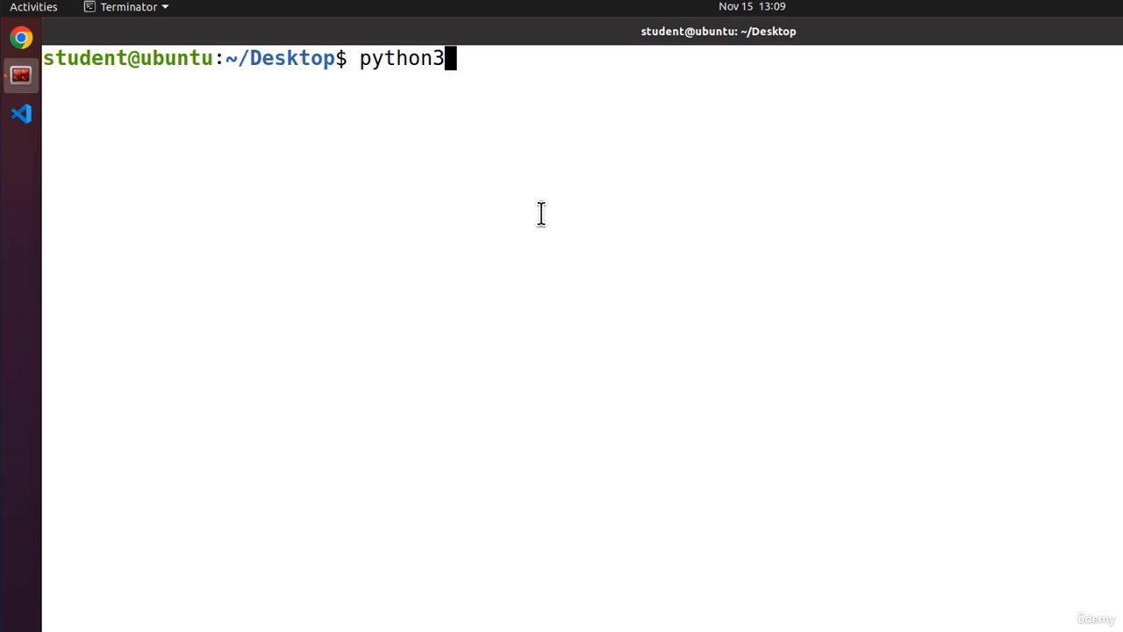
{"action": "type", "text": "my_script2.py"}
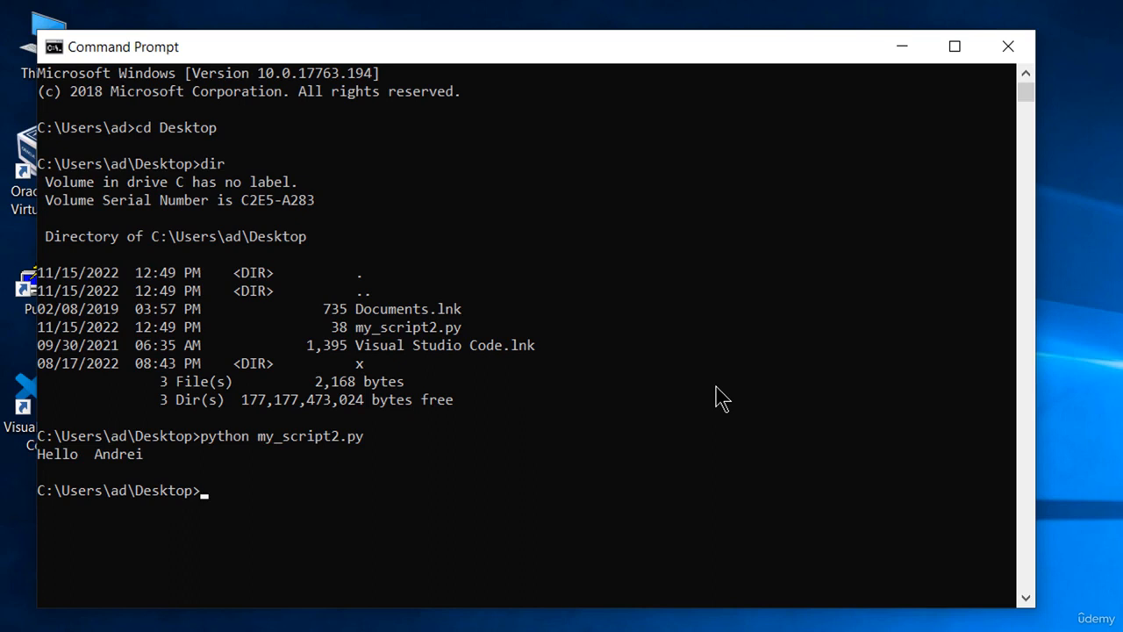
Move up with cd .. and run python my_script2.py, getting a 'No such file or directory' error.
{"action": "type", "text": "cd .."}
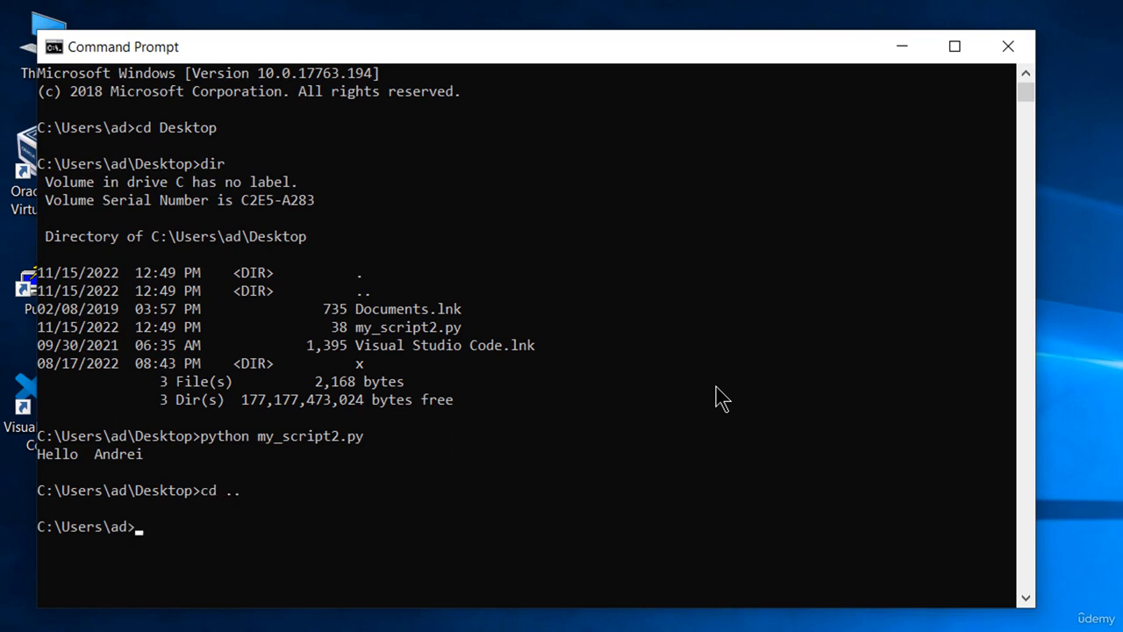
{"action": "type", "text": "cd .."}
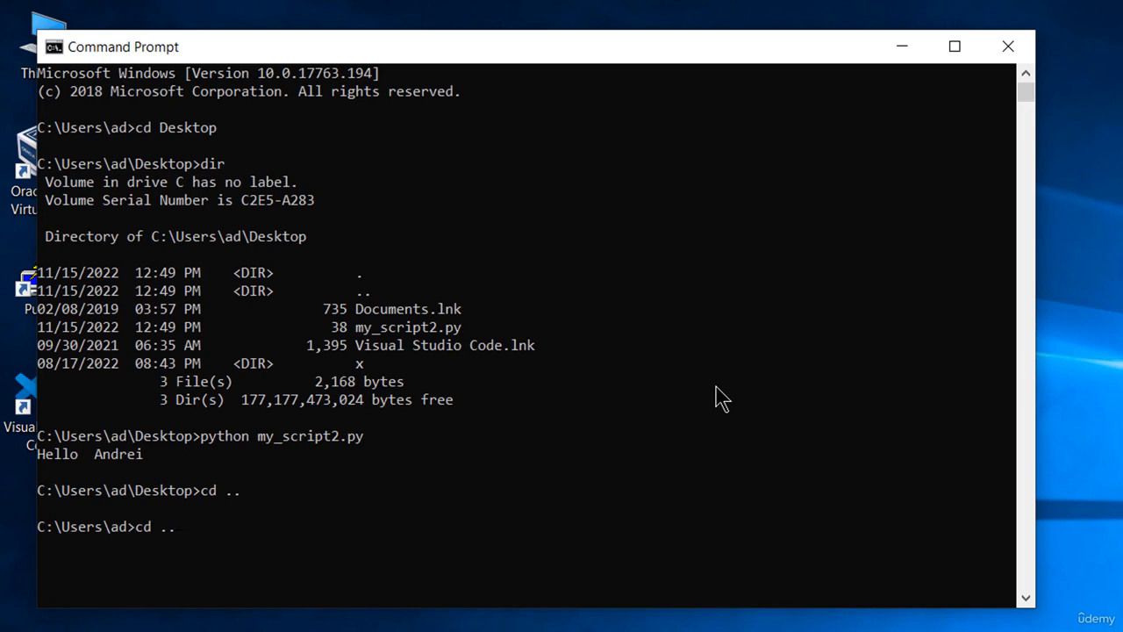
{"action": "type", "text": "python my_script2.py"}
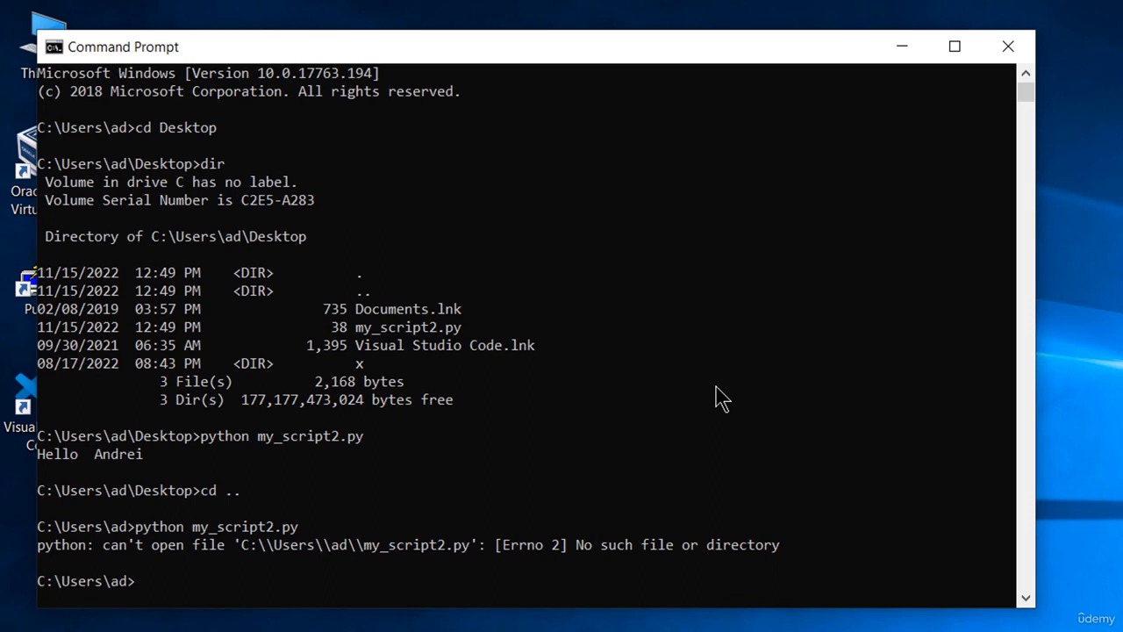
{"action": "mouse_move", "coordinate": [571, 552]}
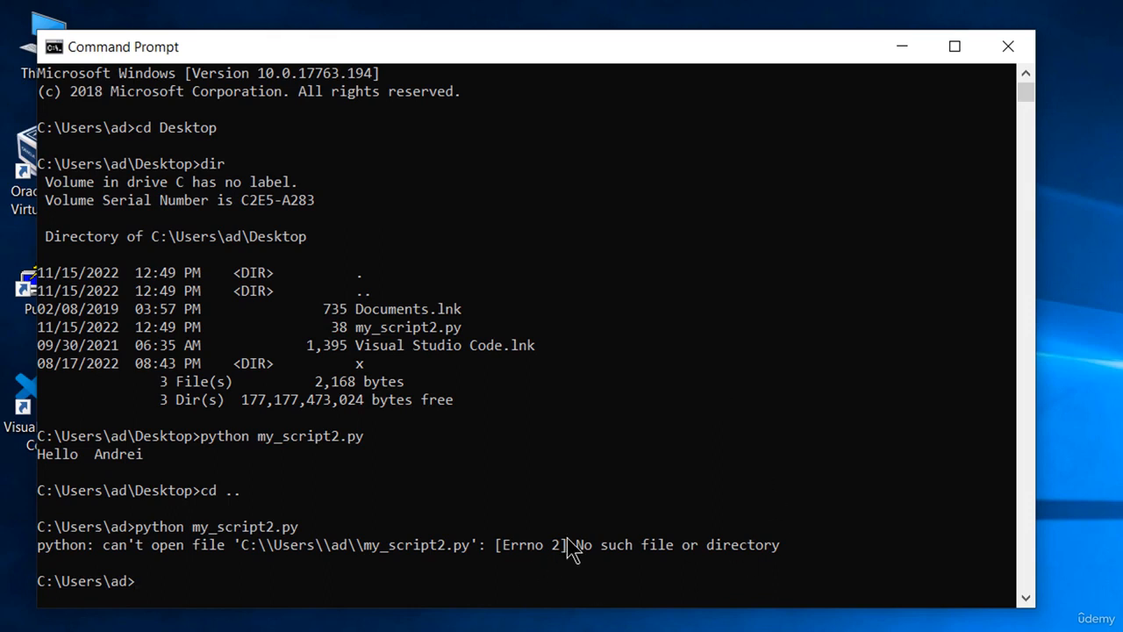
{"action": "left_click_drag", "start_coordinate": [573, 544], "coordinate": [787, 544]}
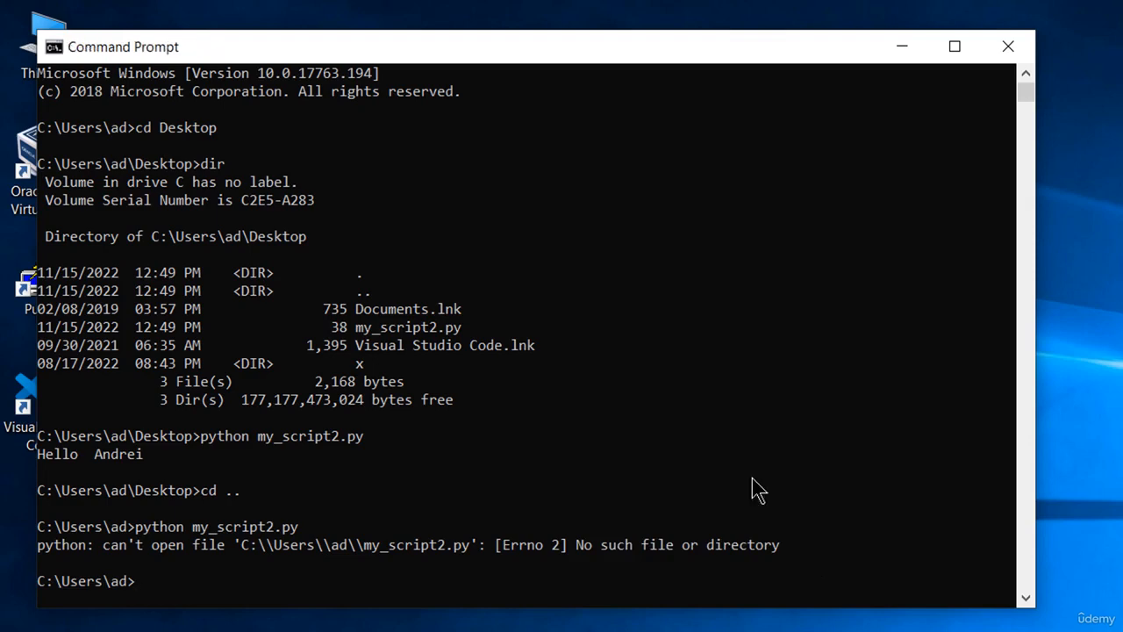
Run python Desktop\my_script2.py from C:\Users\ad so it prints Hello Andrei.
{"action": "type", "text": "p"}
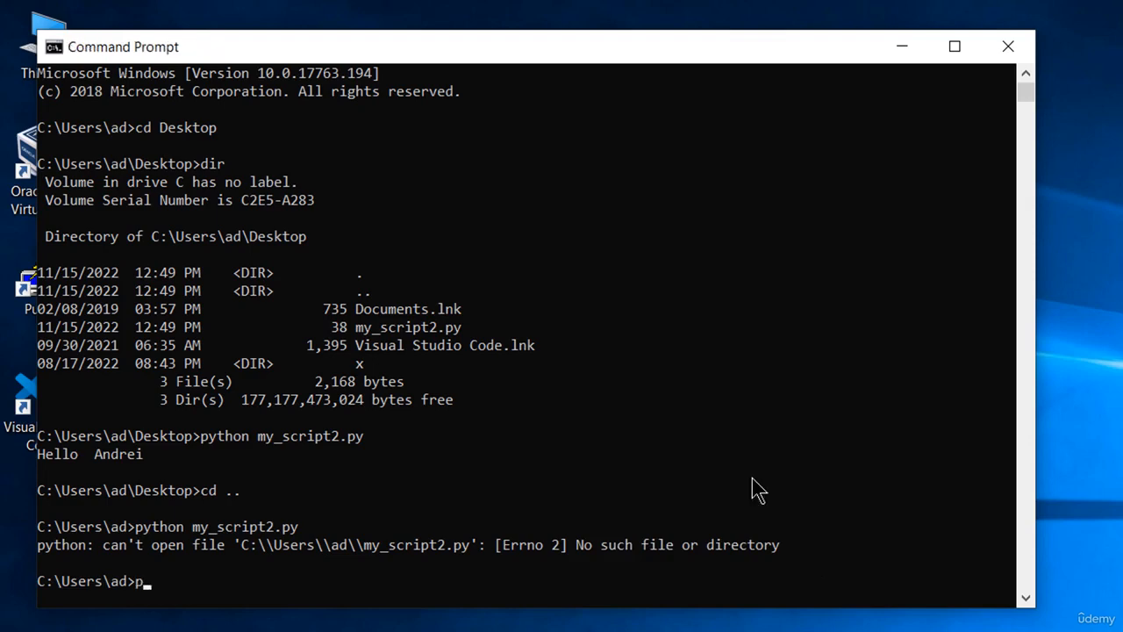
{"action": "type", "text": "ython S"}
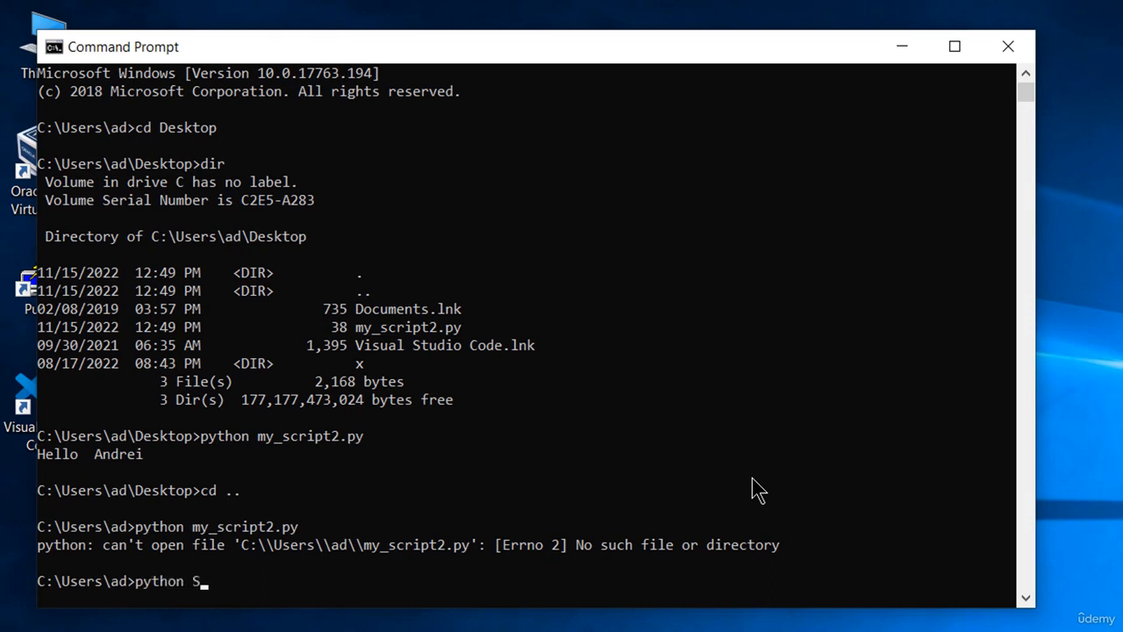
{"action": "key", "text": "backspace"}
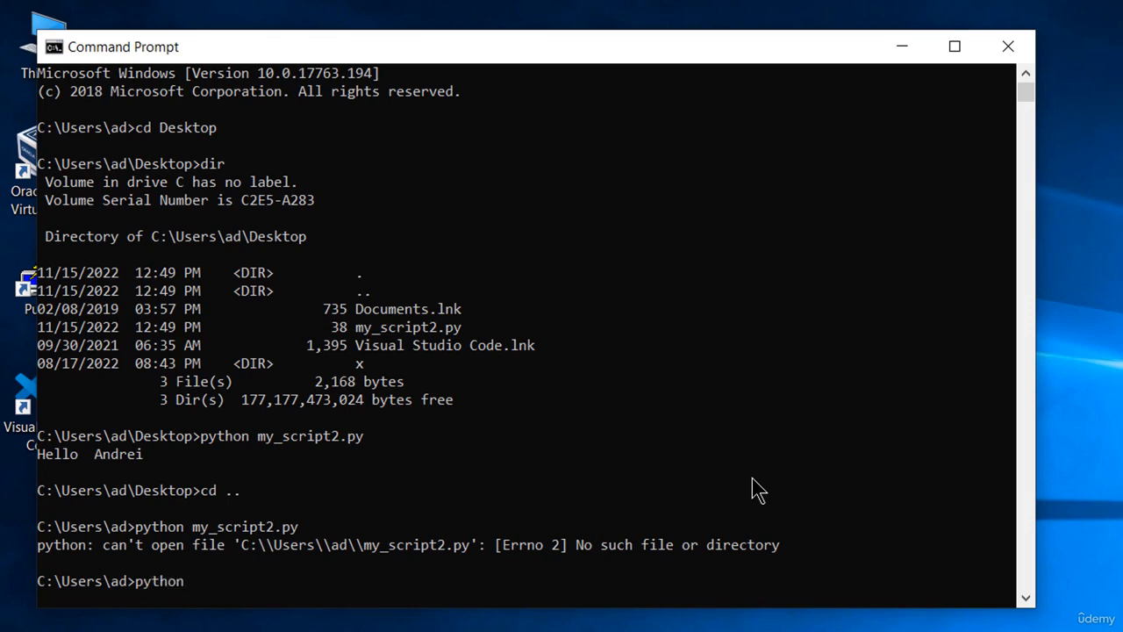
{"action": "type", "text": "Desktop"}
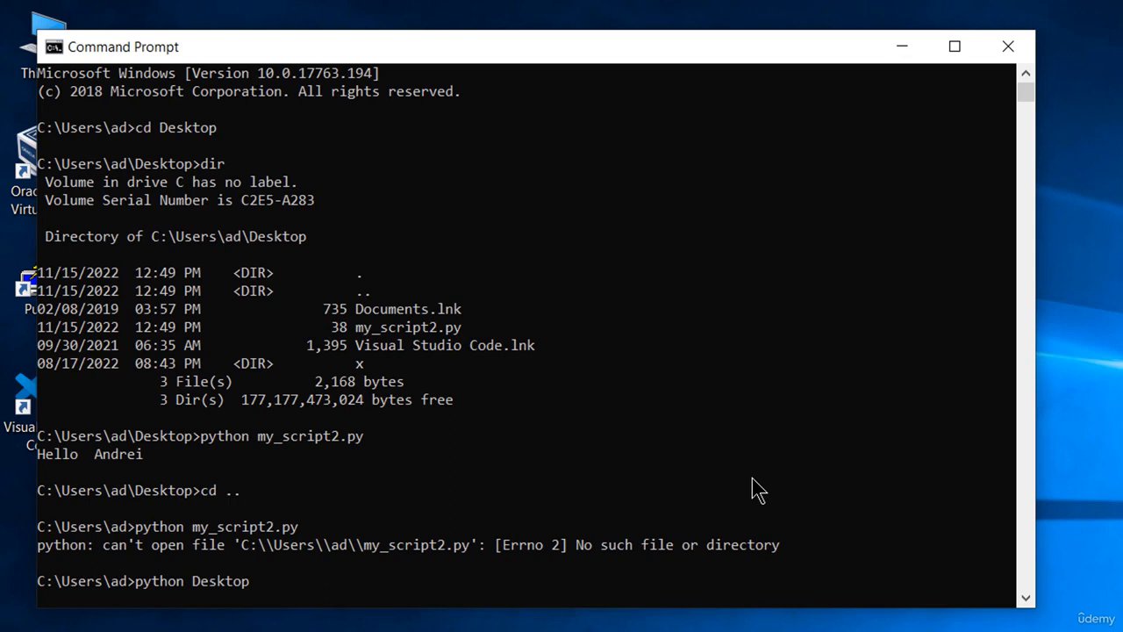
{"action": "type", "text": "\\"}
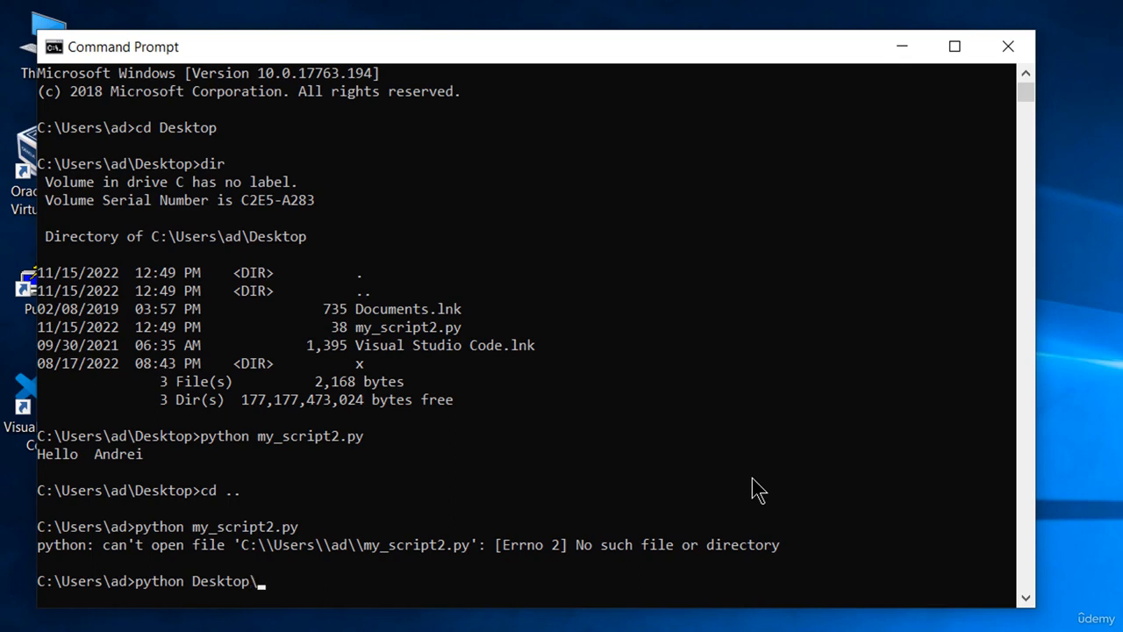
{"action": "type", "text": "my_"}
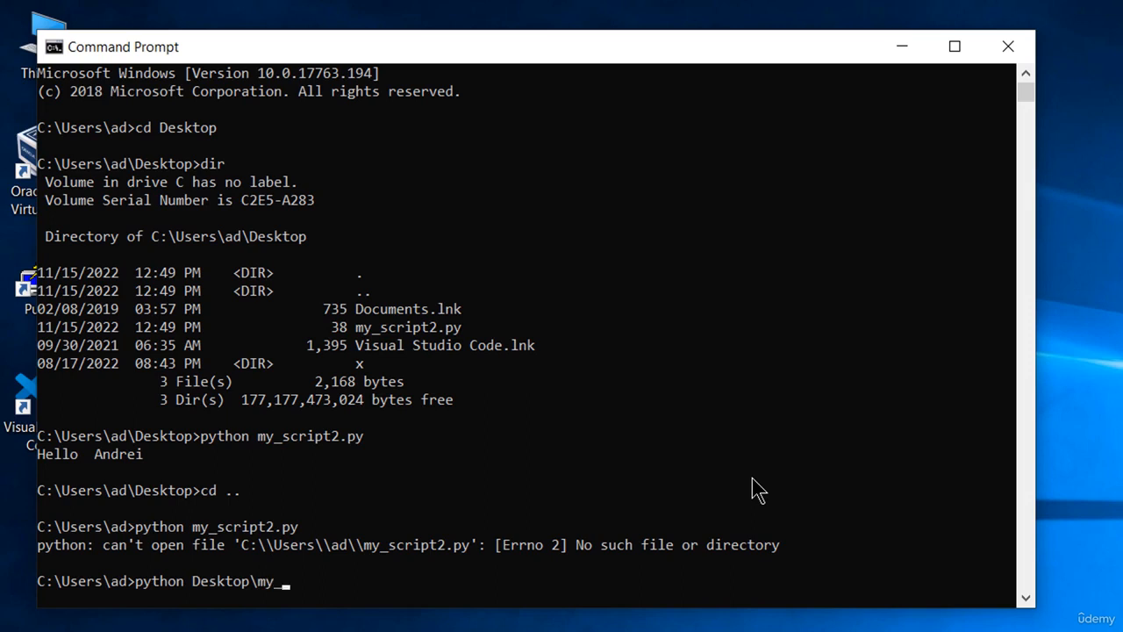
{"action": "type", "text": "script."}
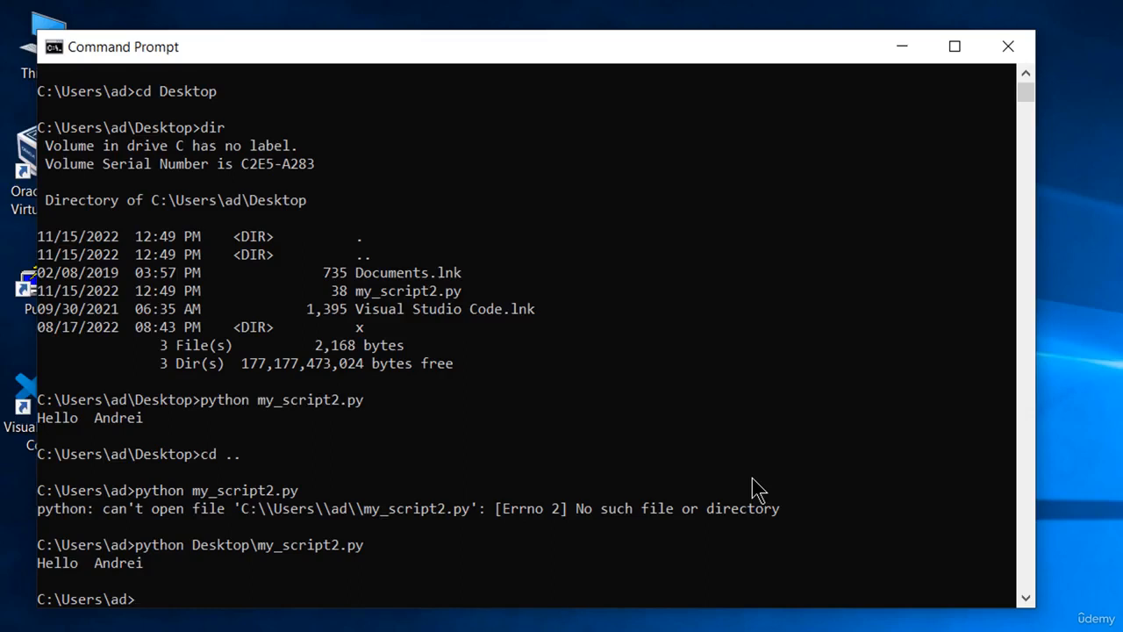
{"action": "type", "text": "python Desktop\\my_script2.py"}
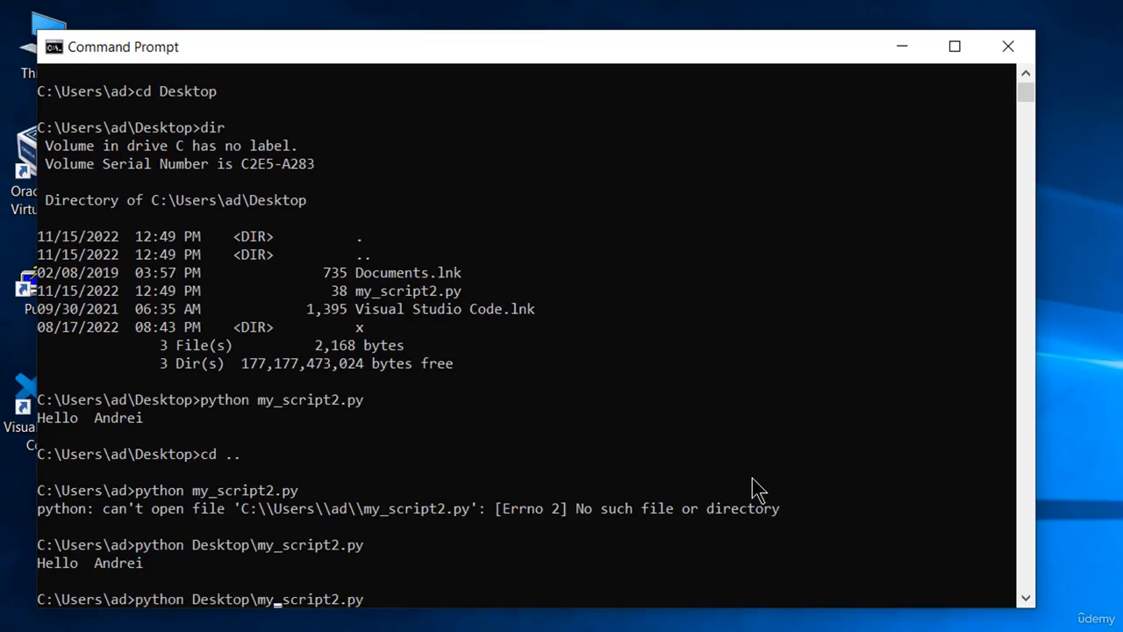